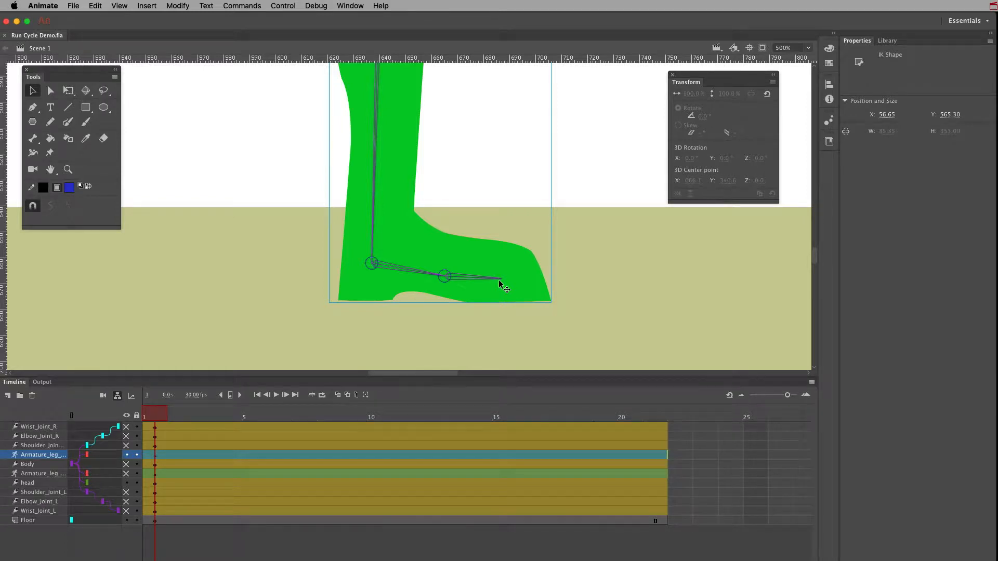
Select the foot armature's last bone with the Subselection tool, adjusting its joint positions.
{"action": "left_click_drag", "start_coordinate": [499, 283], "coordinate": [446, 280]}
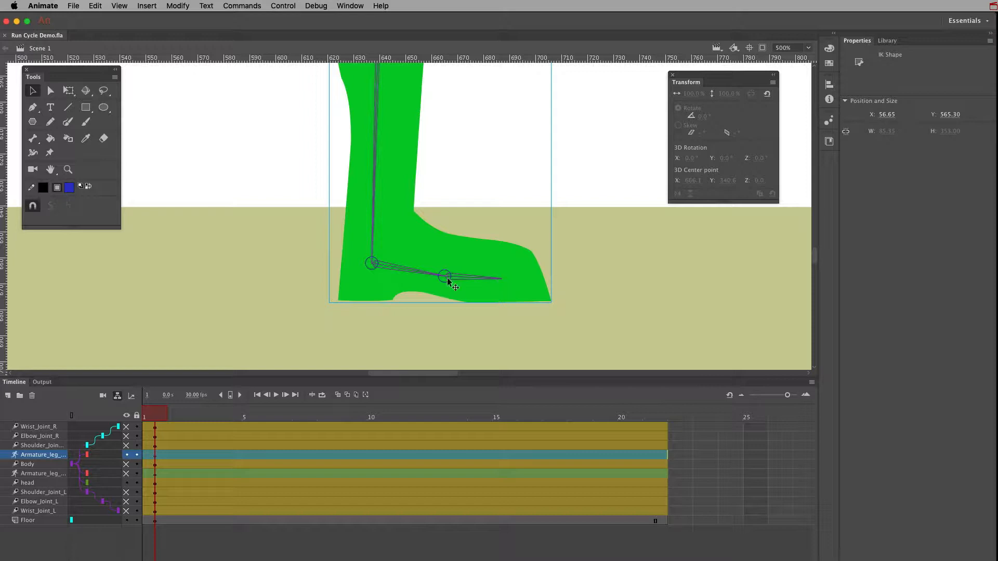
{"action": "mouse_move", "coordinate": [449, 274]}
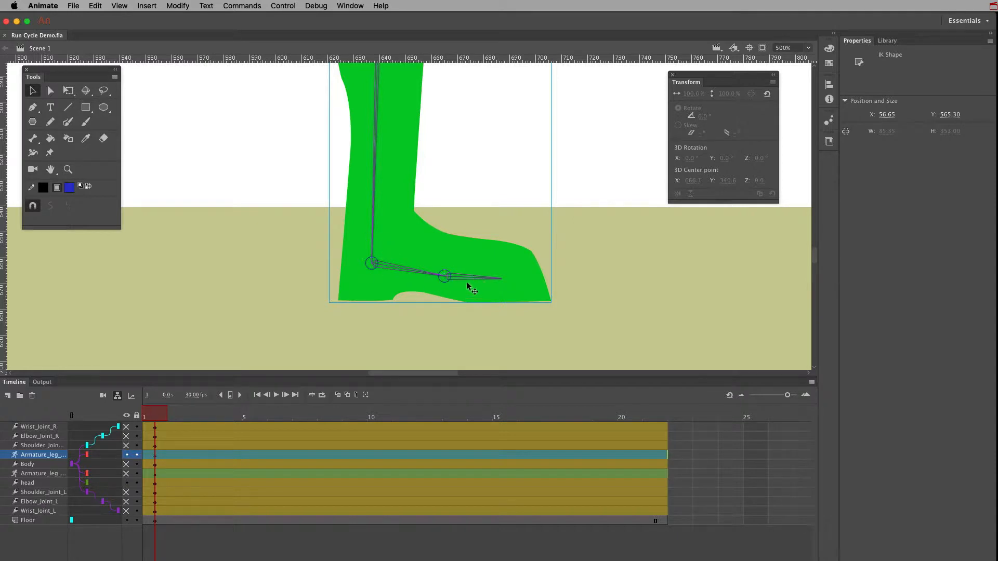
{"action": "left_click", "coordinate": [446, 275]}
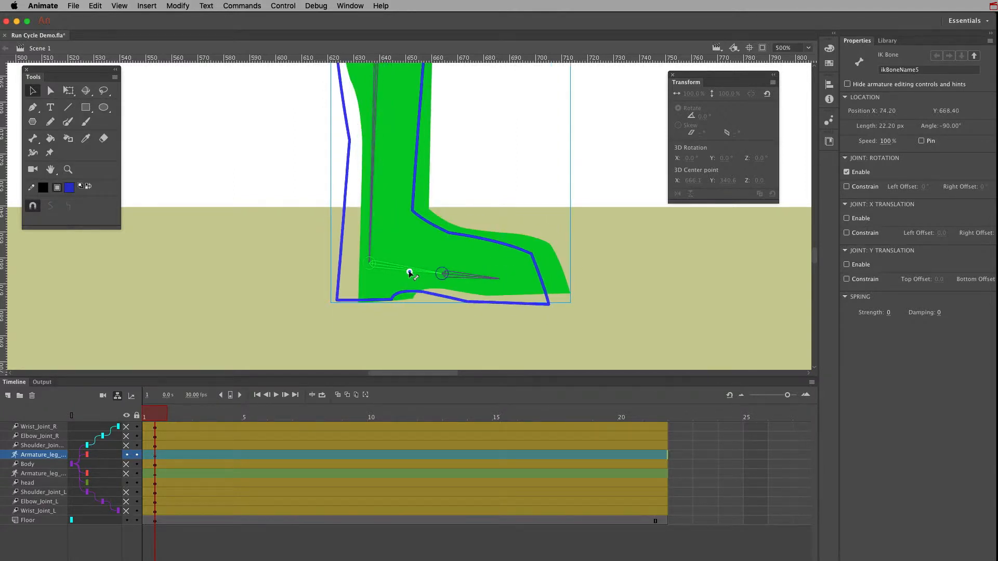
{"action": "left_click_drag", "start_coordinate": [411, 273], "coordinate": [489, 281]}
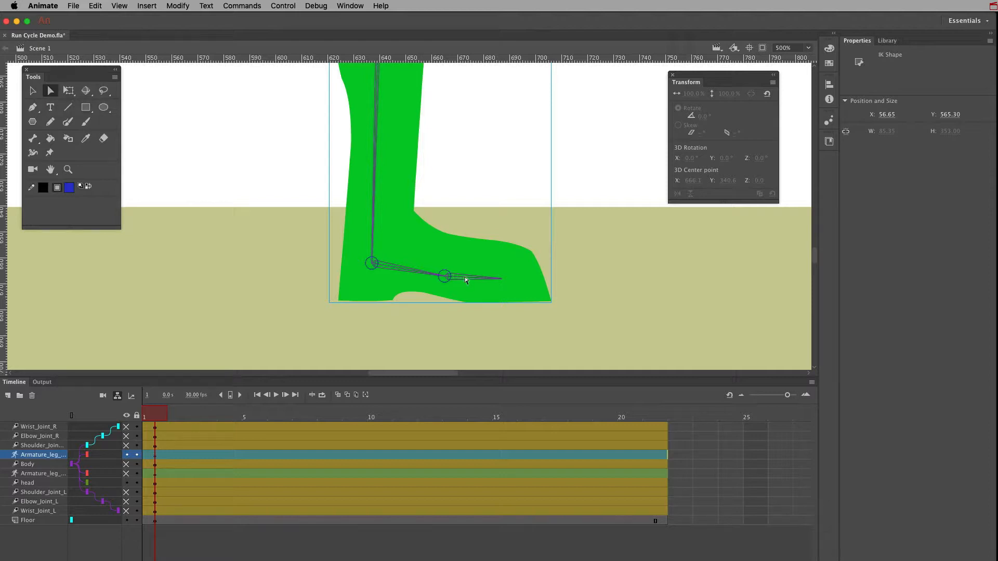
{"action": "left_click", "coordinate": [446, 276]}
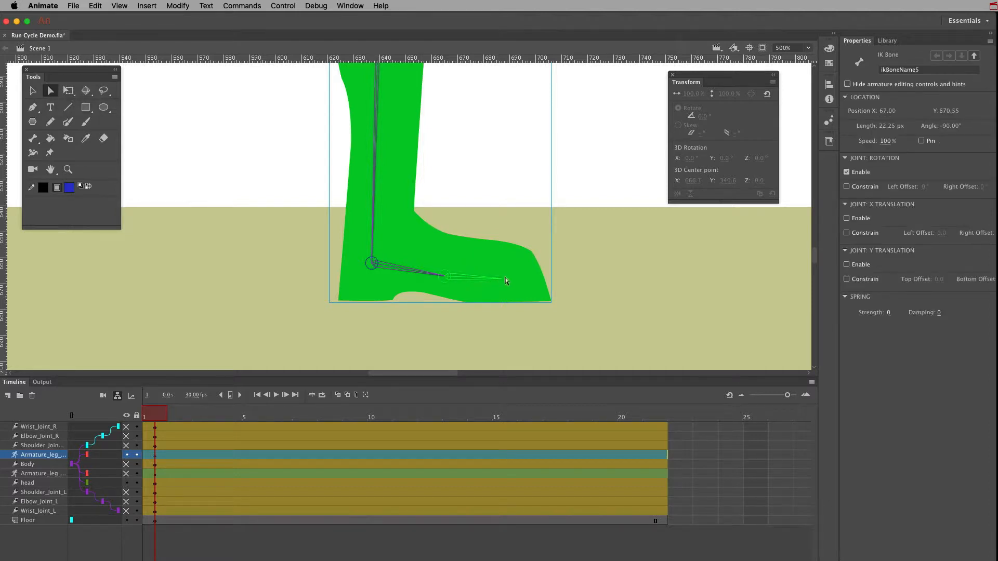
Place the middle joint at the ball of the foot and end the last bone at the toe tip.
{"action": "left_click_drag", "start_coordinate": [507, 282], "coordinate": [439, 275]}
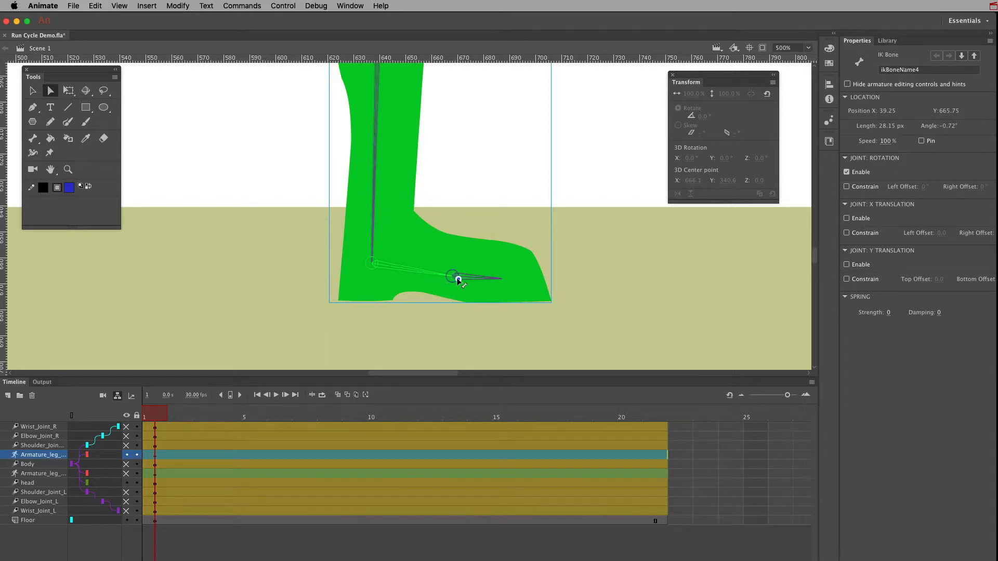
{"action": "left_click_drag", "start_coordinate": [456, 278], "coordinate": [480, 284]}
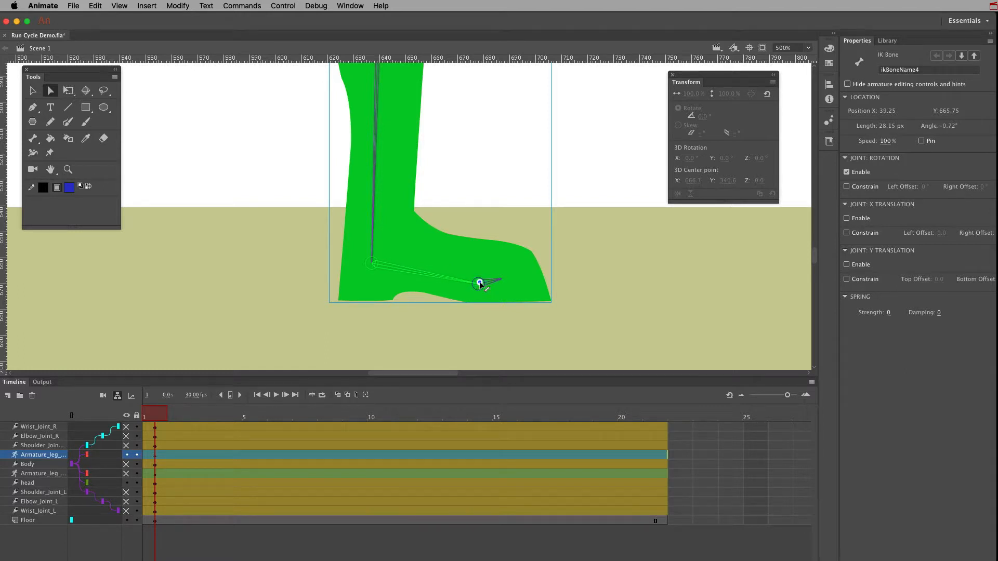
{"action": "left_click_drag", "start_coordinate": [480, 283], "coordinate": [478, 278]}
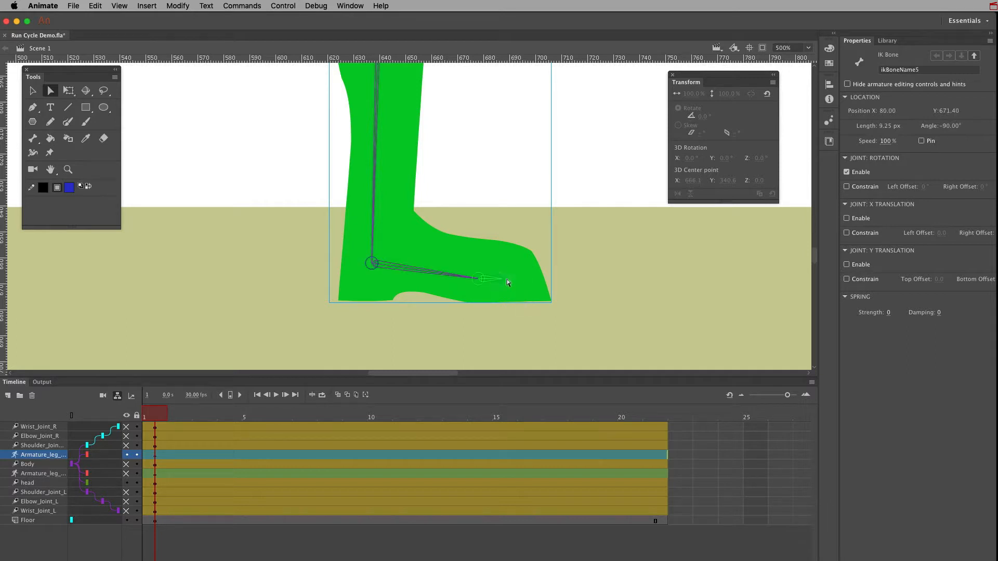
{"action": "left_click_drag", "start_coordinate": [503, 280], "coordinate": [544, 283]}
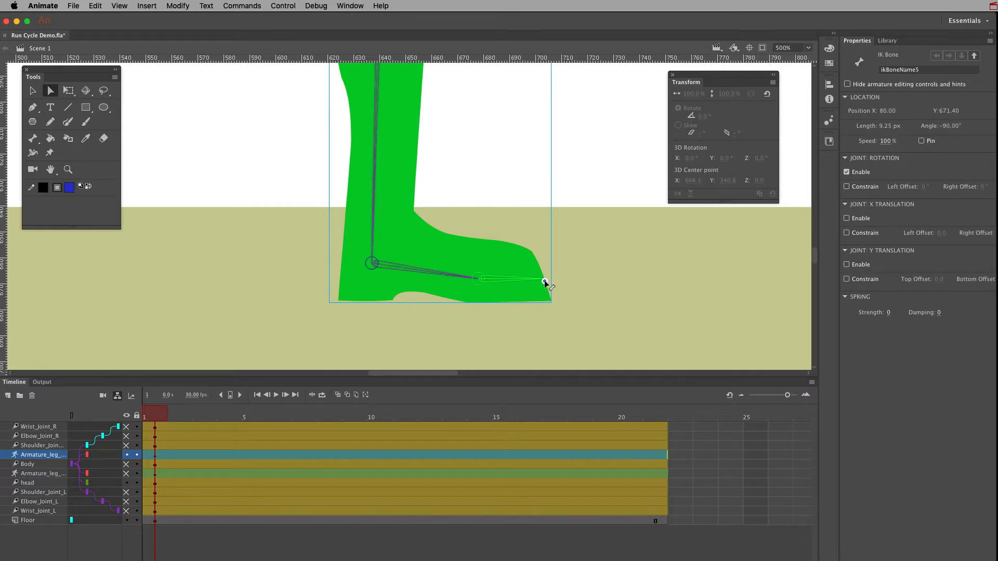
{"action": "left_click_drag", "start_coordinate": [544, 283], "coordinate": [496, 296]}
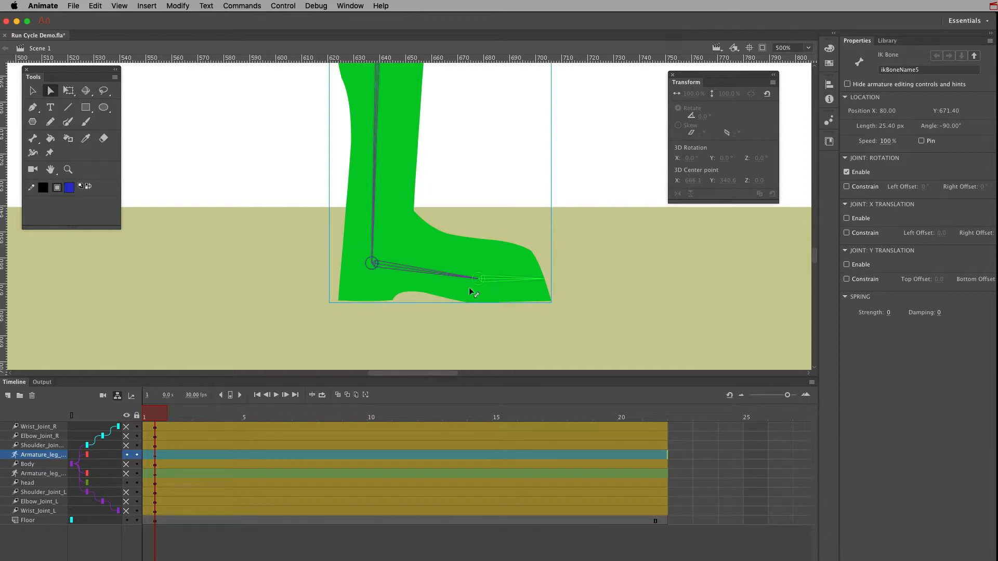
{"action": "mouse_move", "coordinate": [540, 256]}
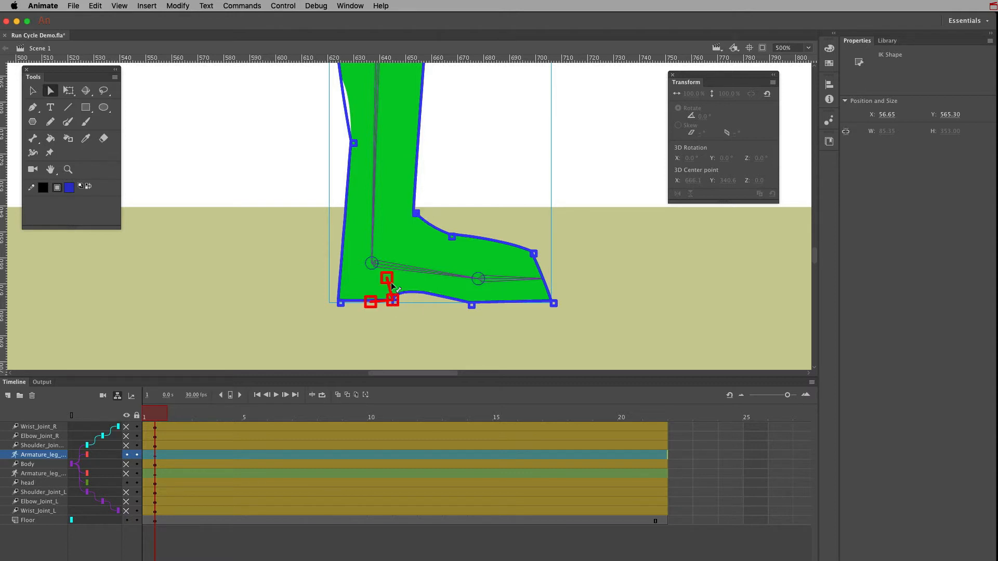
Reshape the foot outline's underside near the heel by dragging its anchor points.
{"action": "left_click_drag", "start_coordinate": [387, 287], "coordinate": [393, 274]}
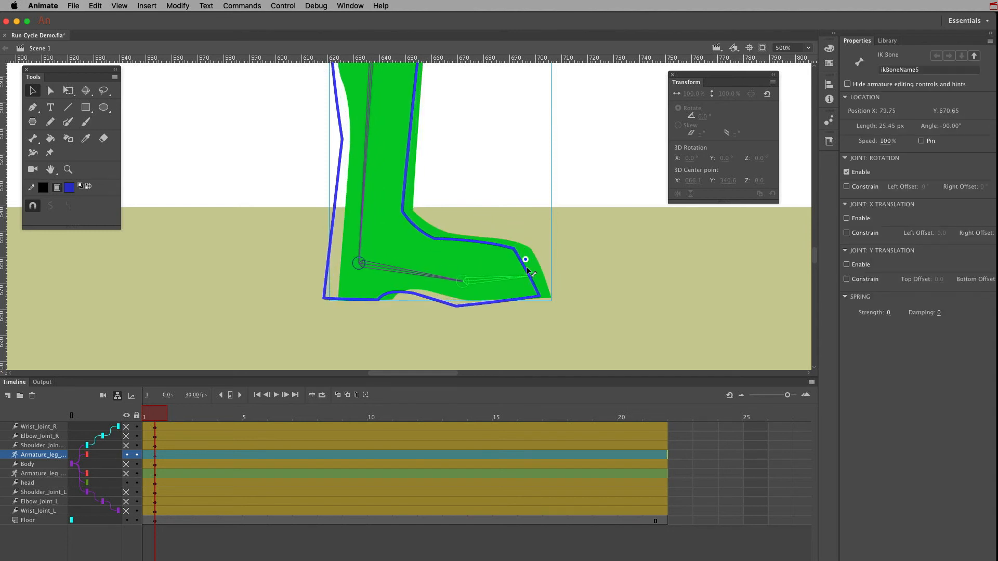
Bend the toe section upward by rotating the toe bone around the ball-of-foot joint.
{"action": "left_click_drag", "start_coordinate": [525, 271], "coordinate": [528, 242]}
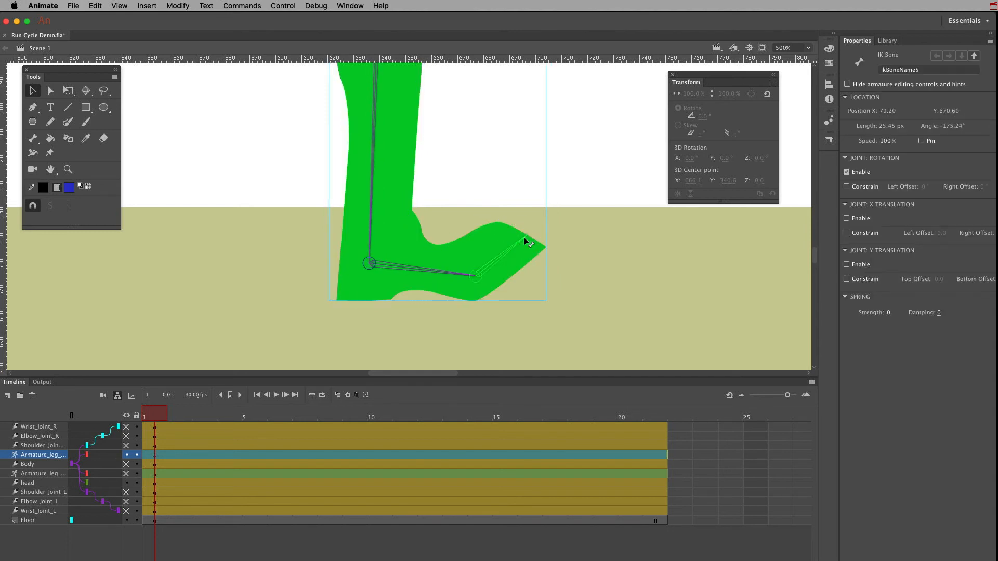